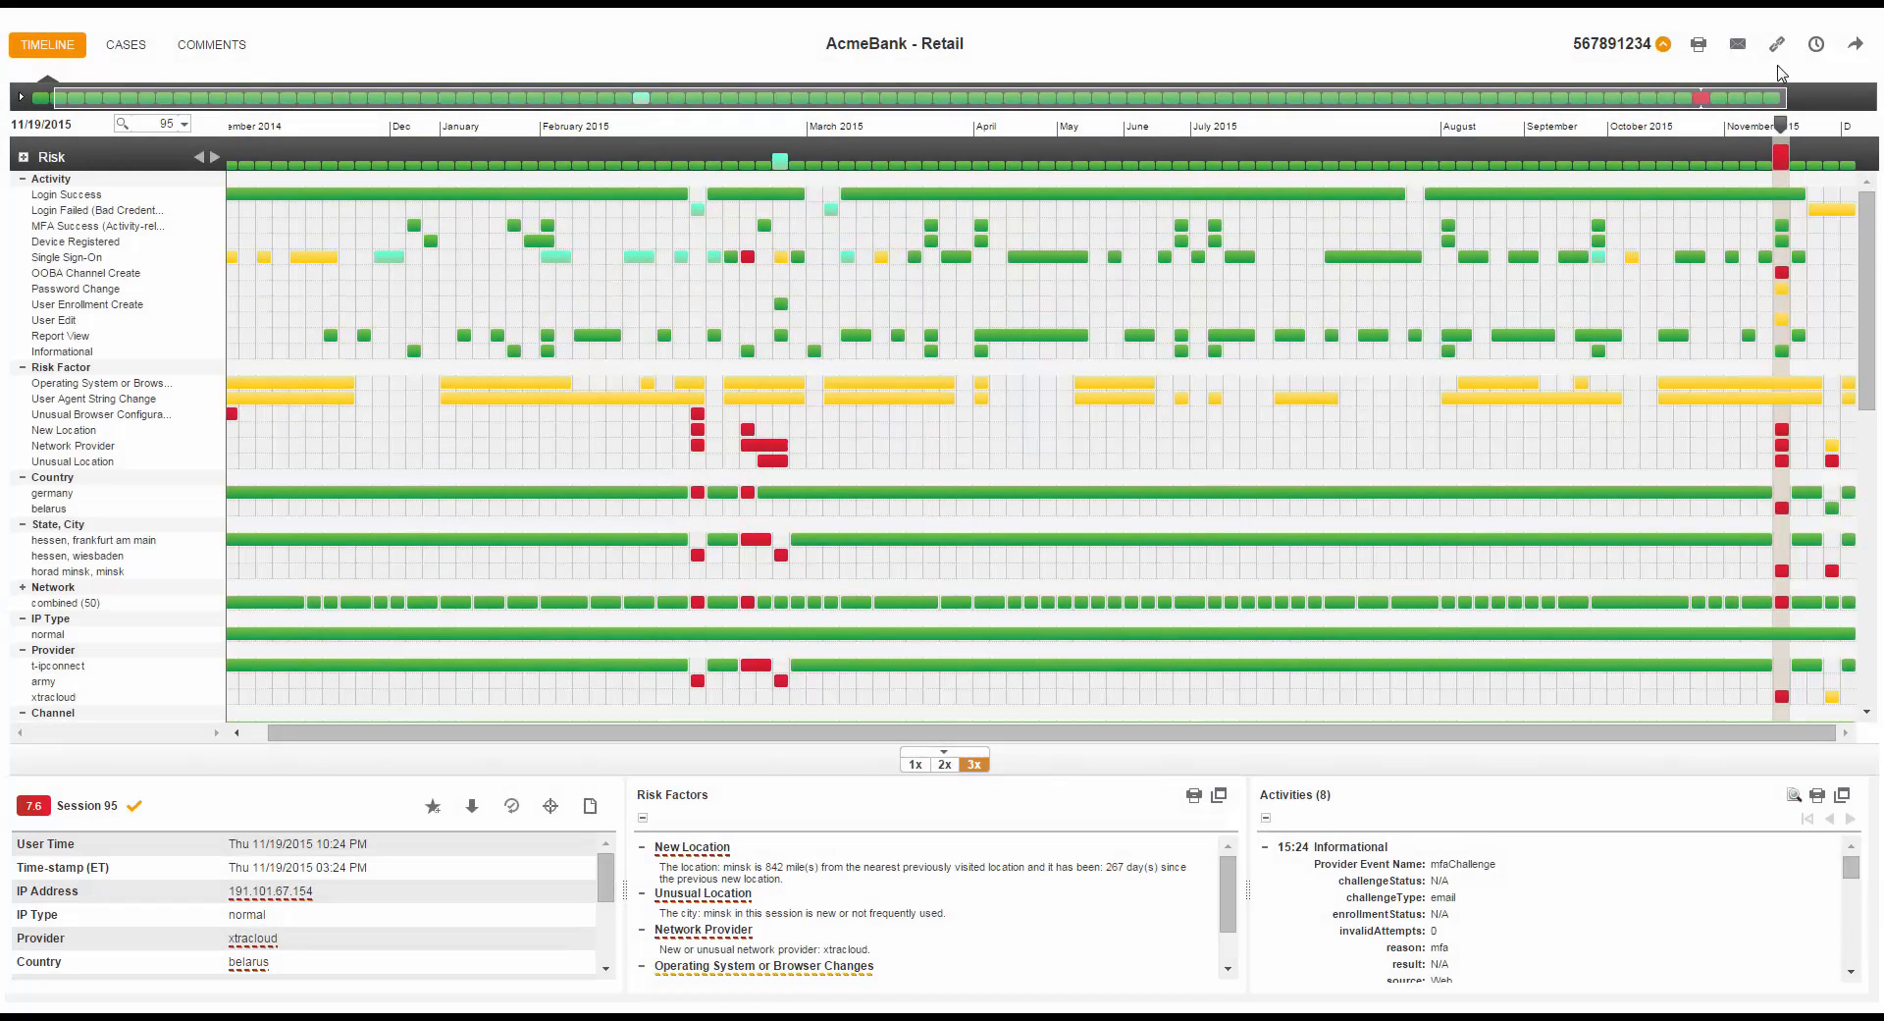
mouse_move(1782, 156)
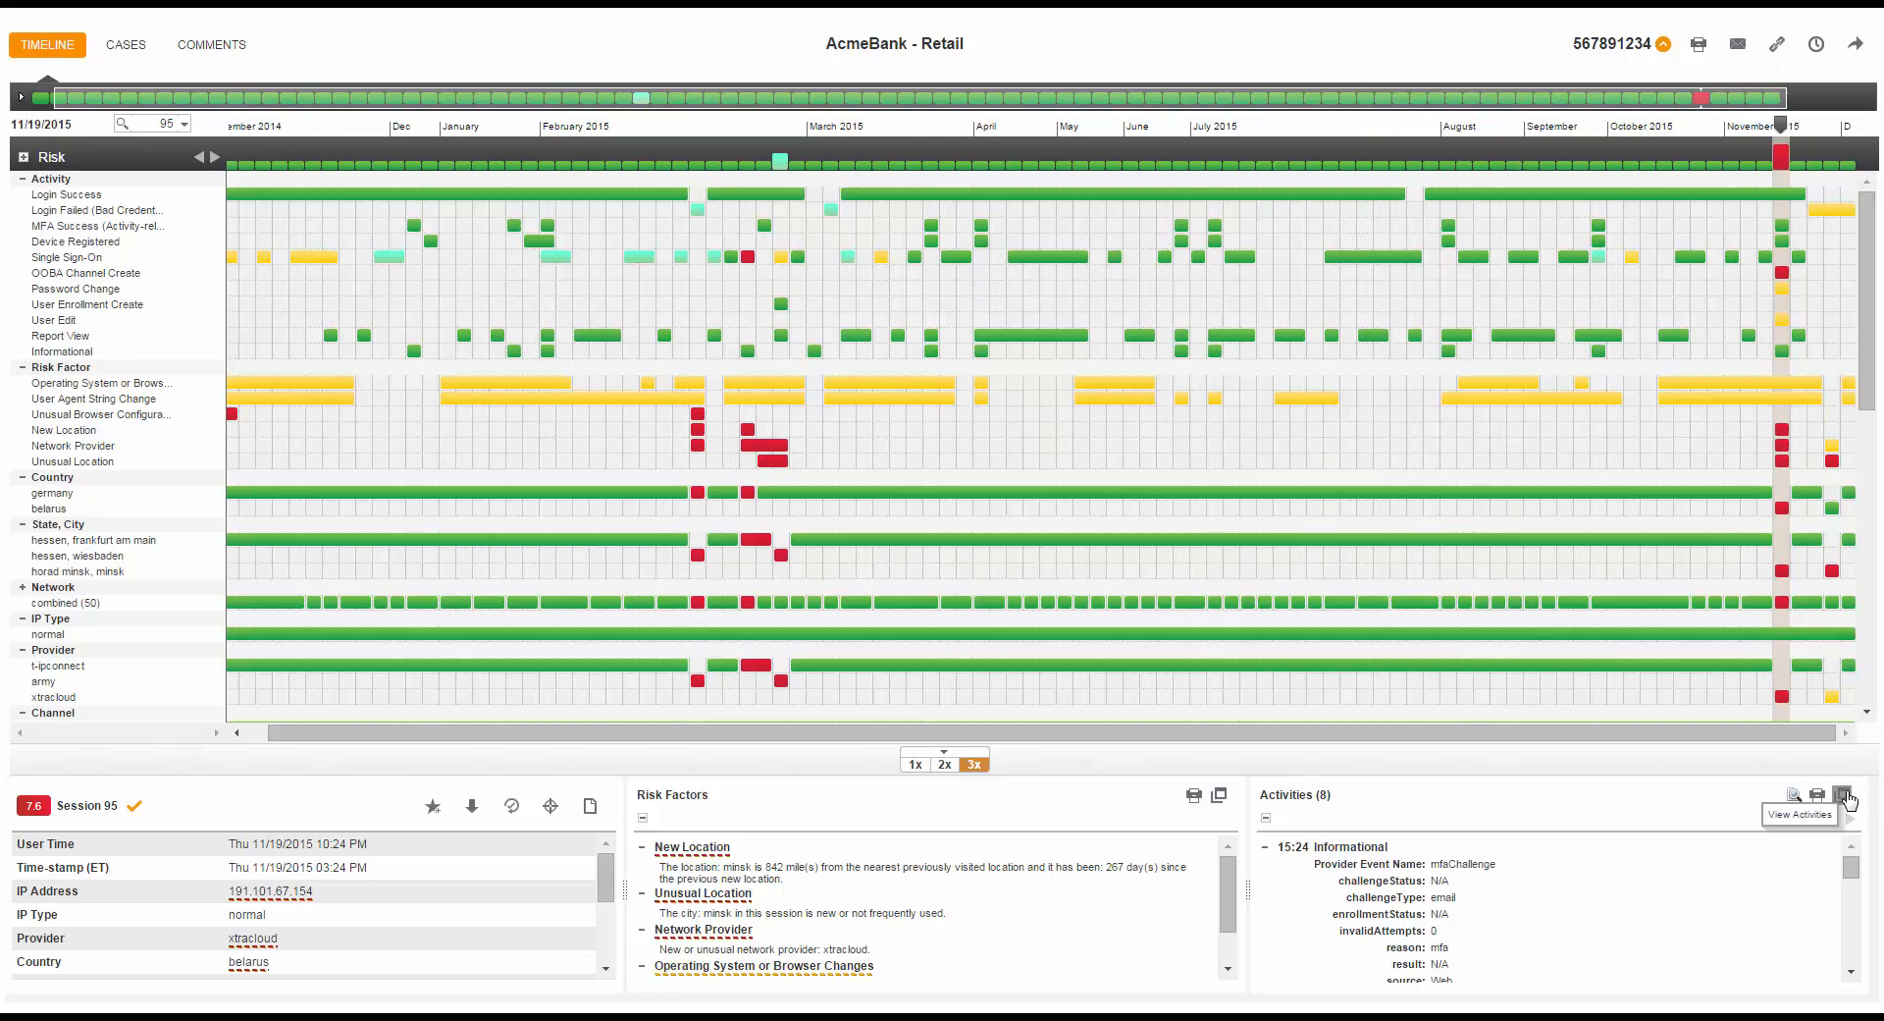
Review session 95's activities, then pop out its Risk Factors panel over the timeline
left_click(1847, 793)
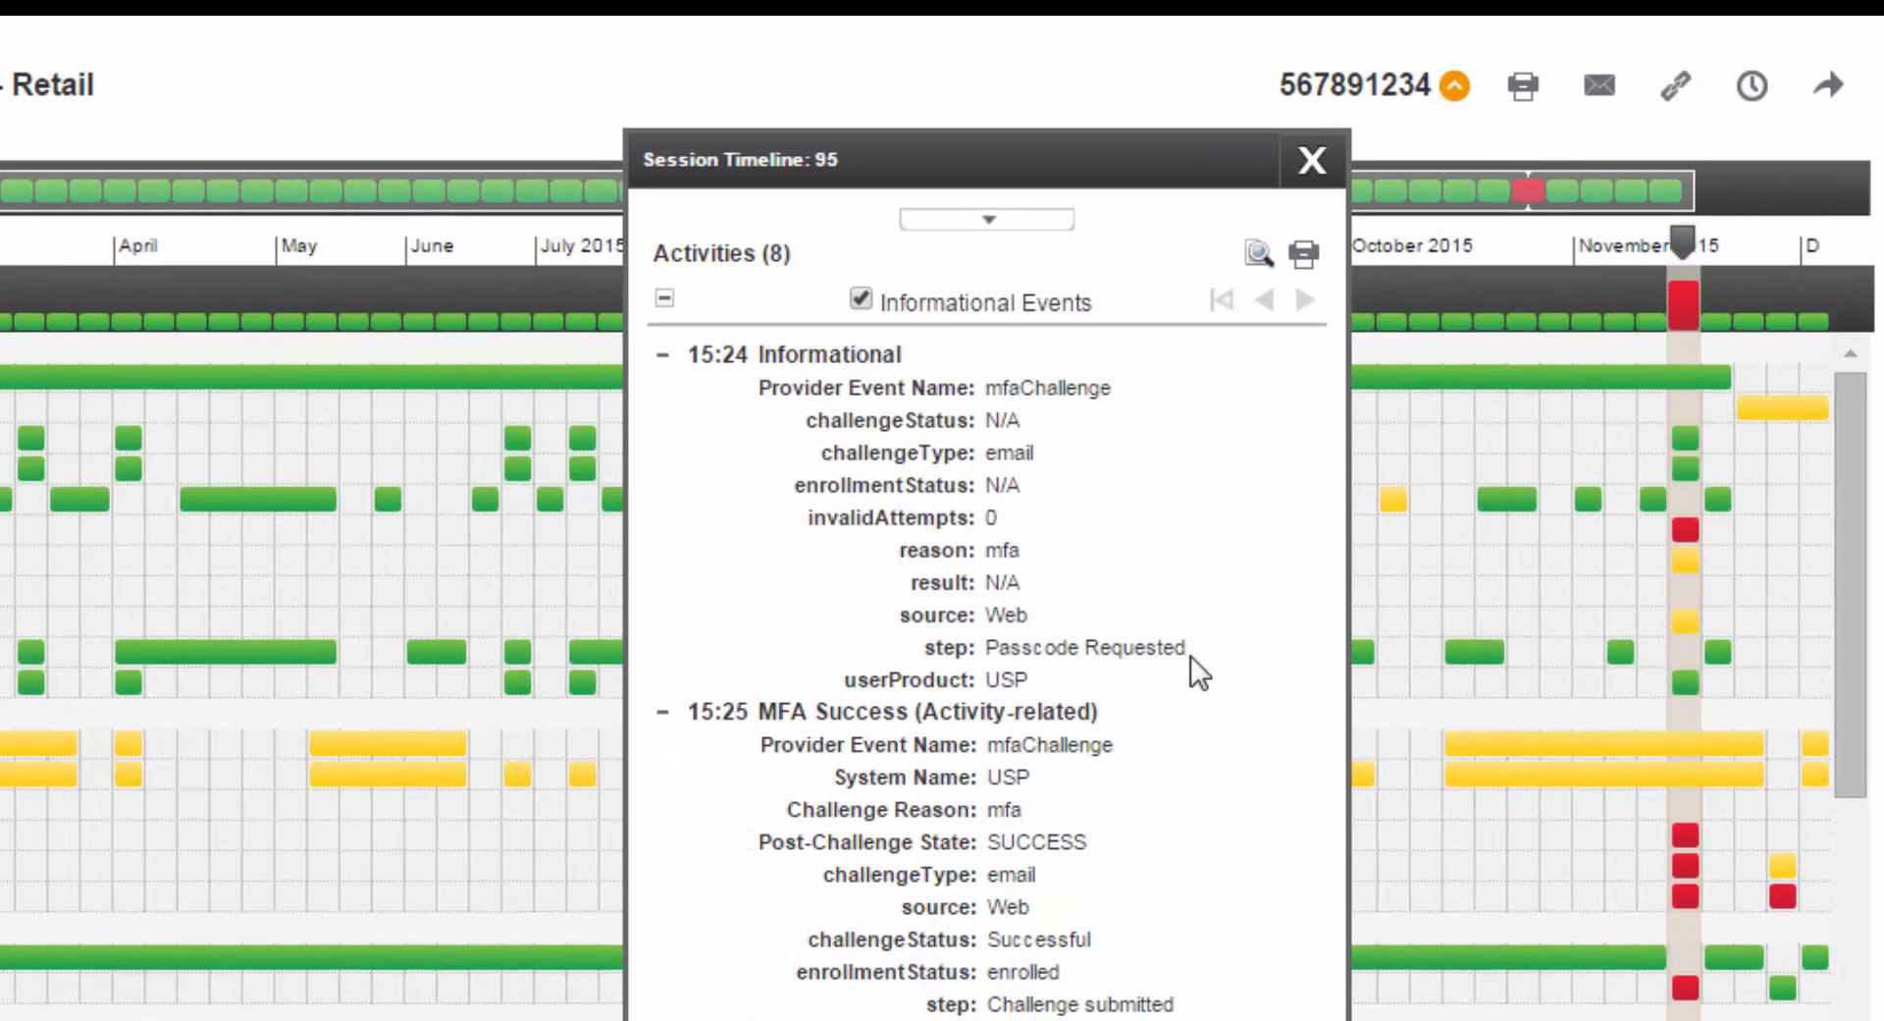
scroll("down", 3)
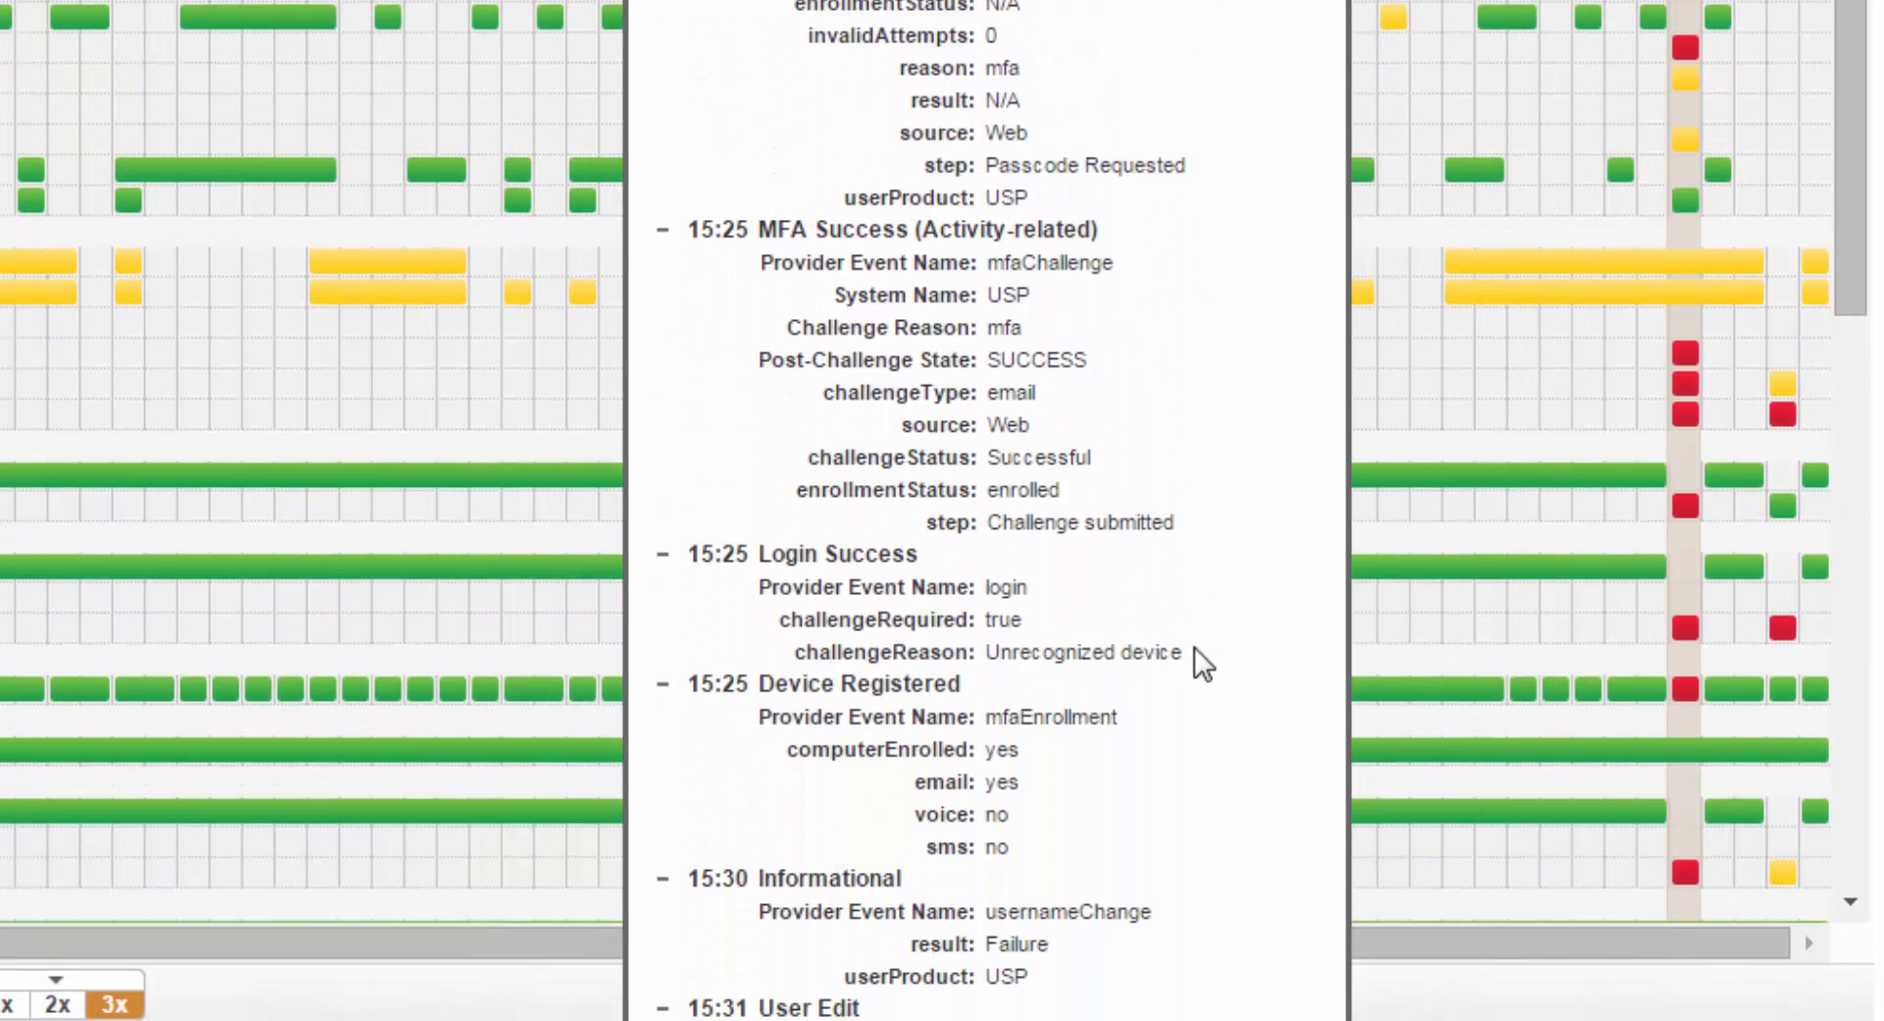
scroll("down", 3)
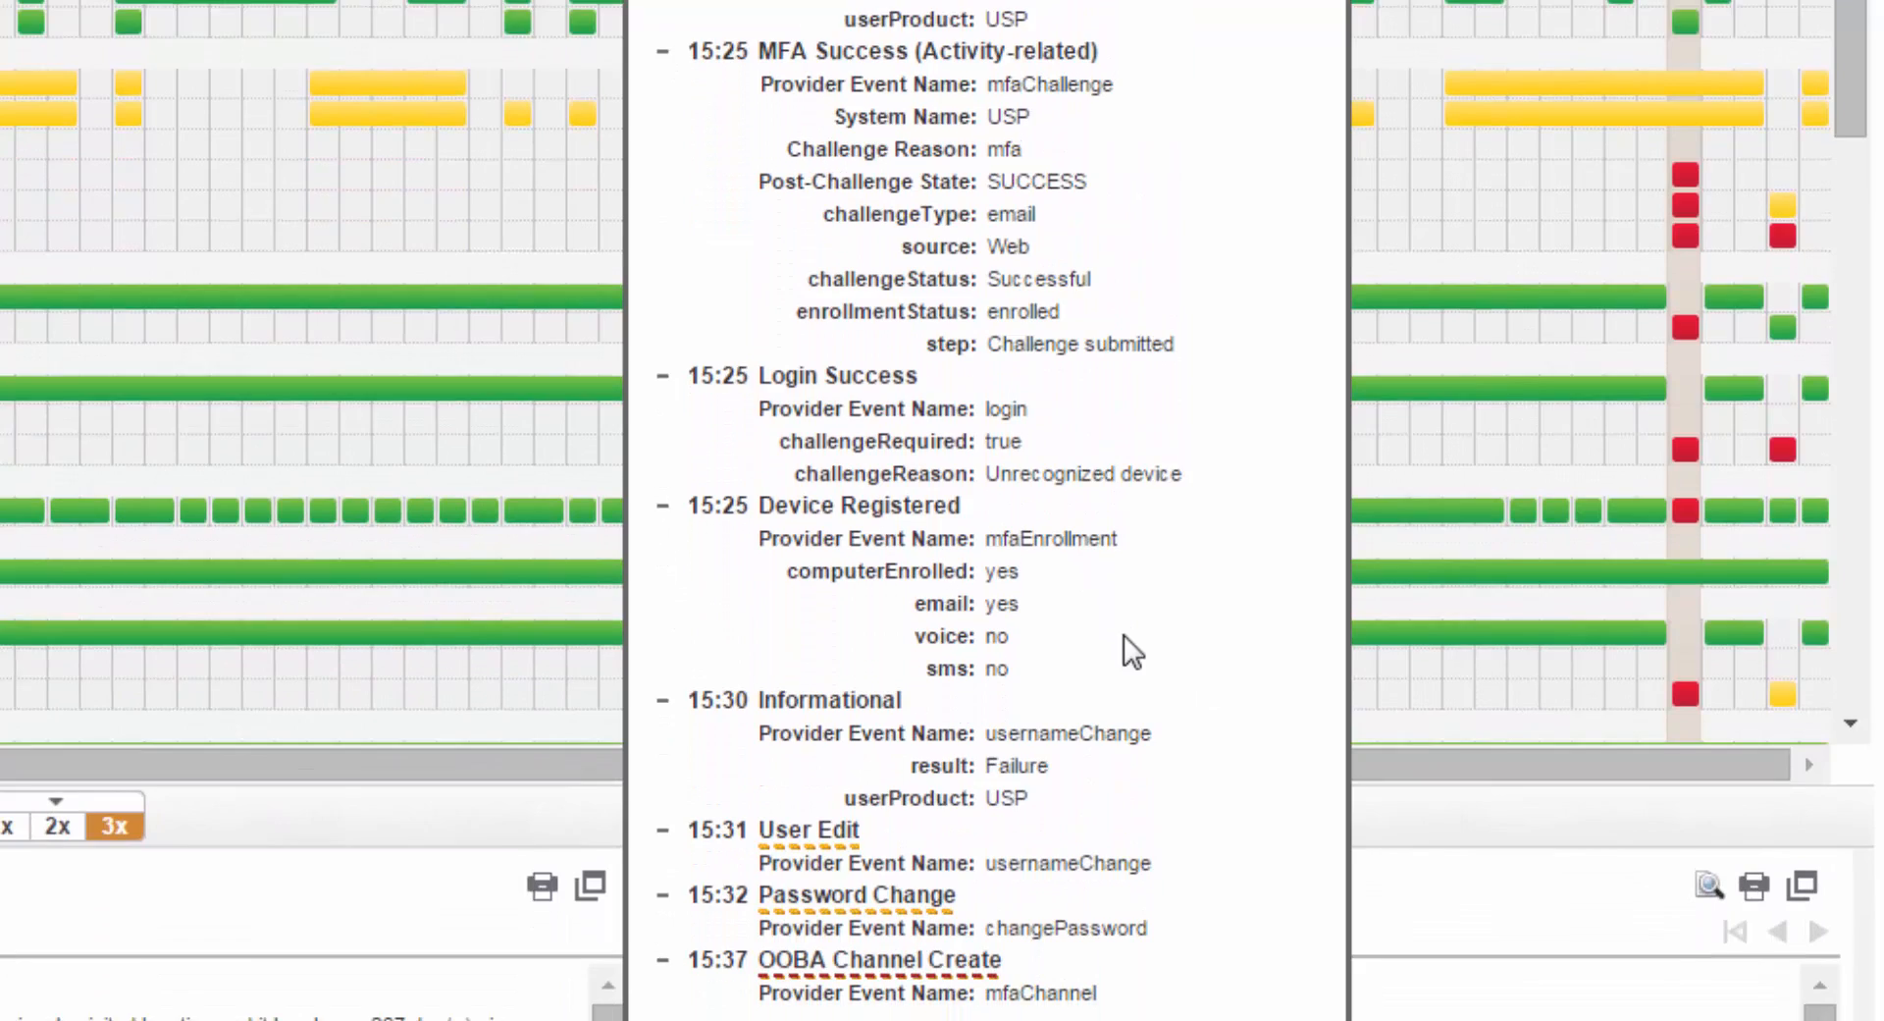
scroll("down", 3)
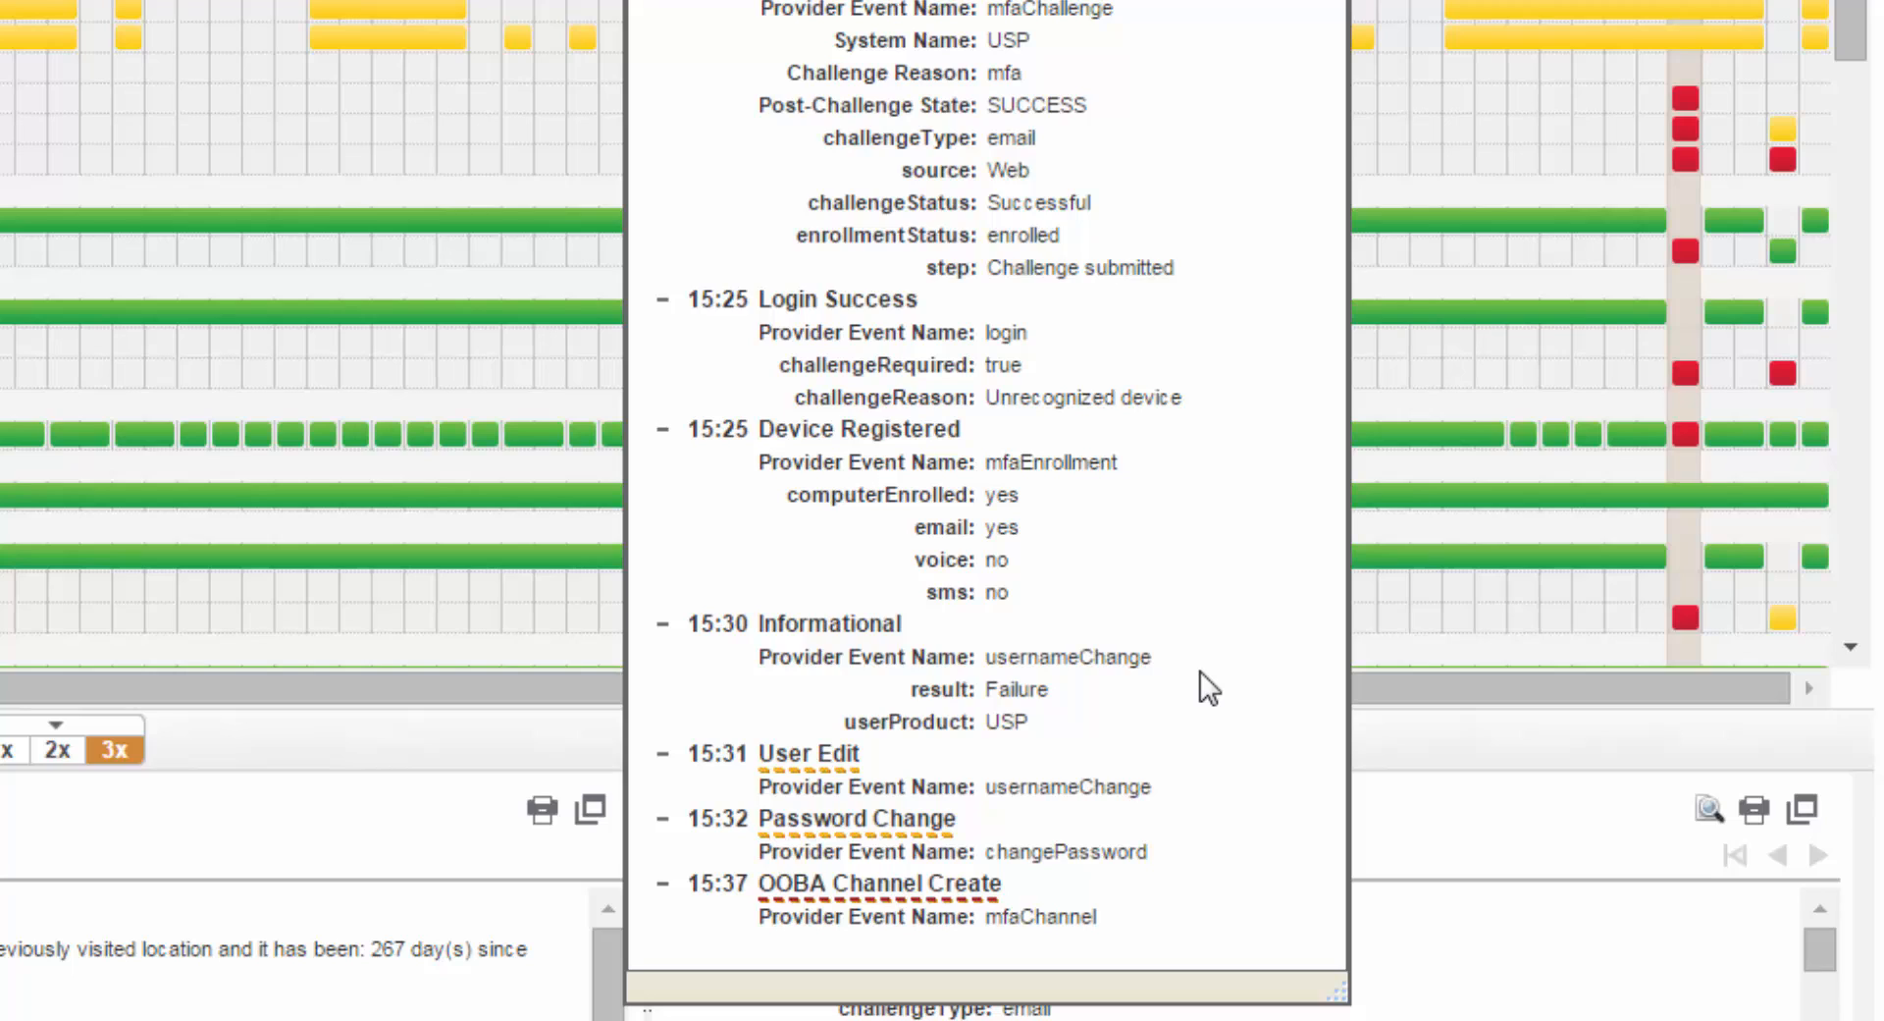
mouse_move(1181, 868)
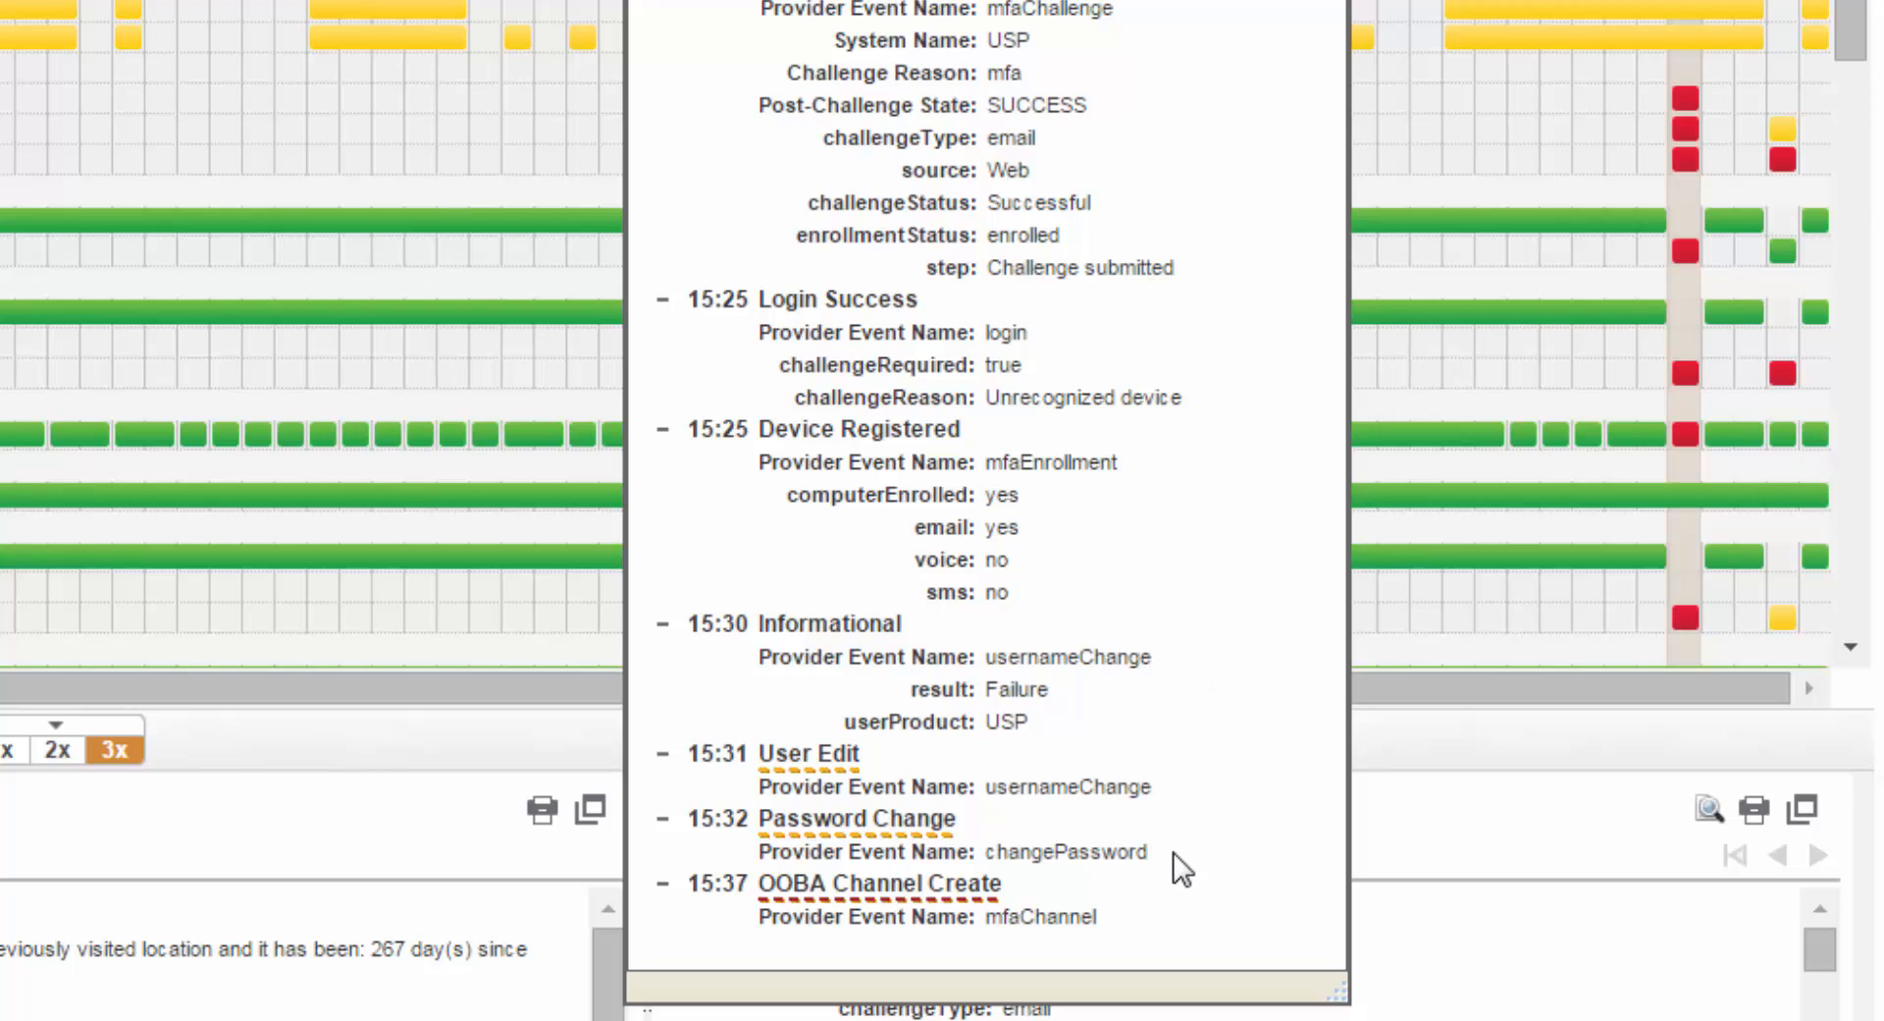
mouse_move(1150, 940)
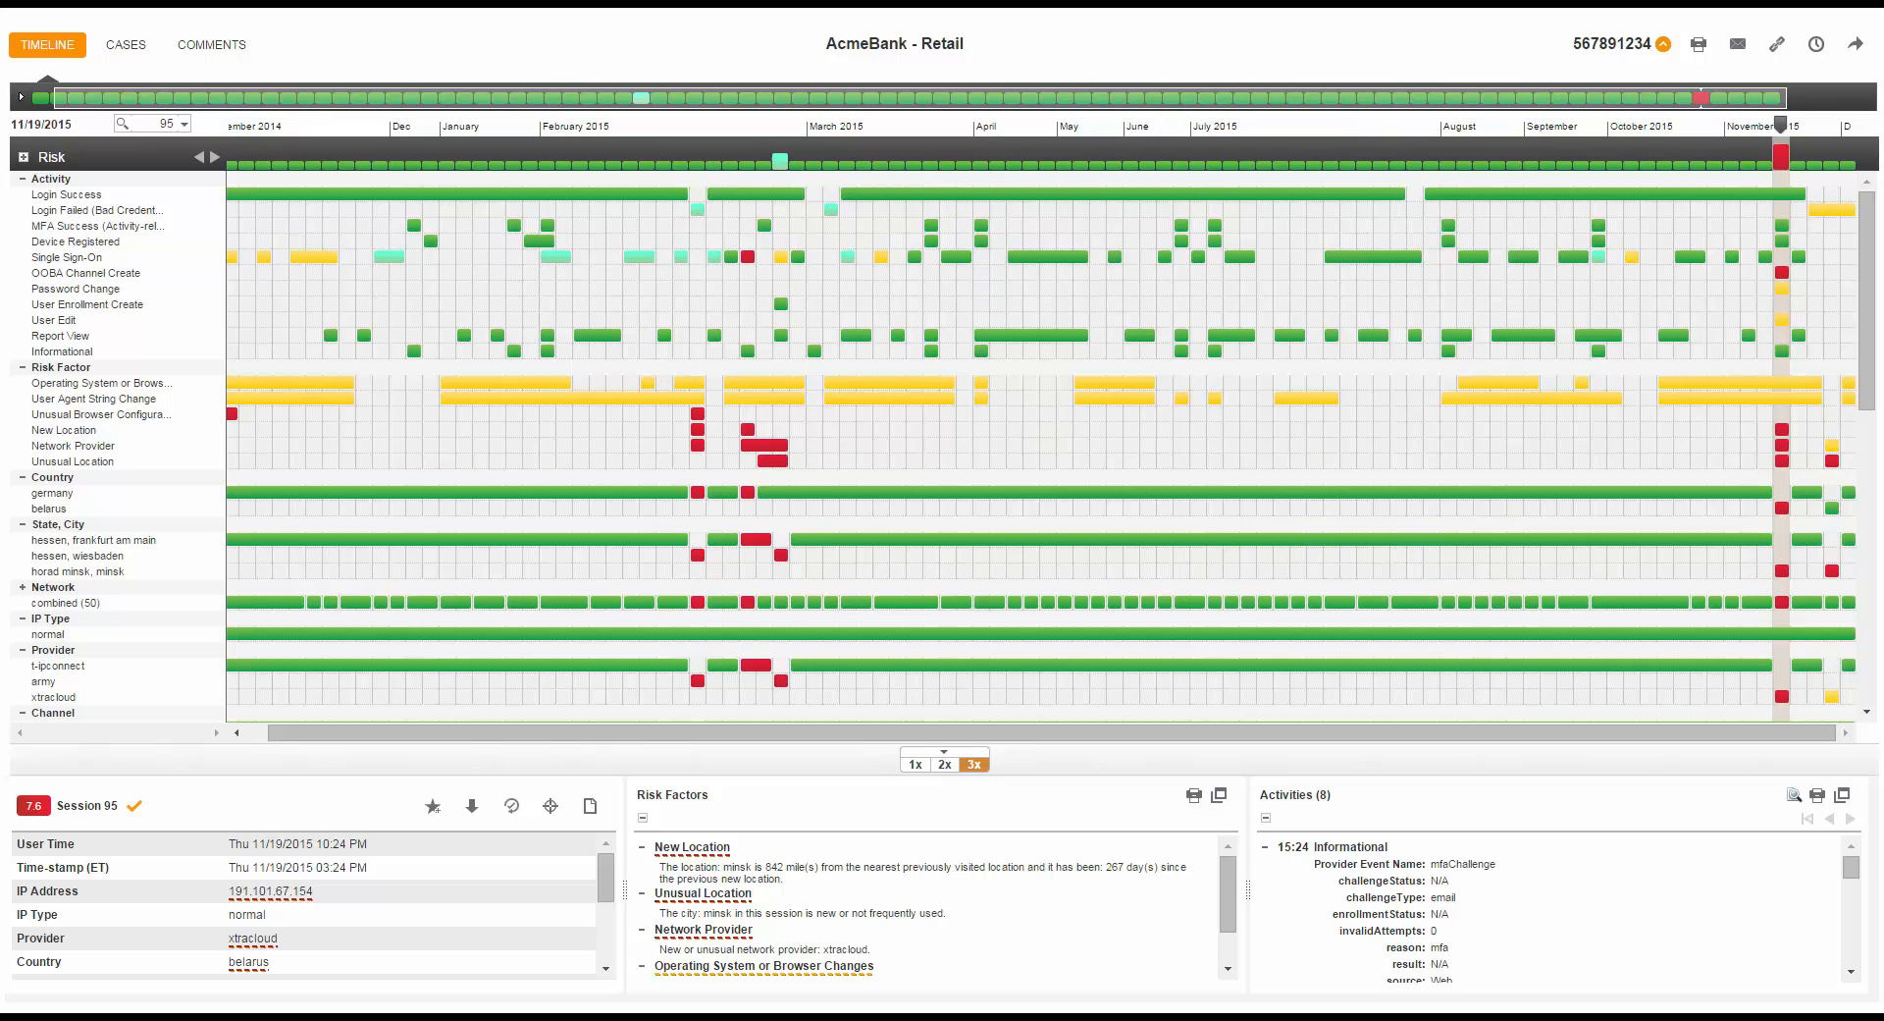
mouse_move(1283, 773)
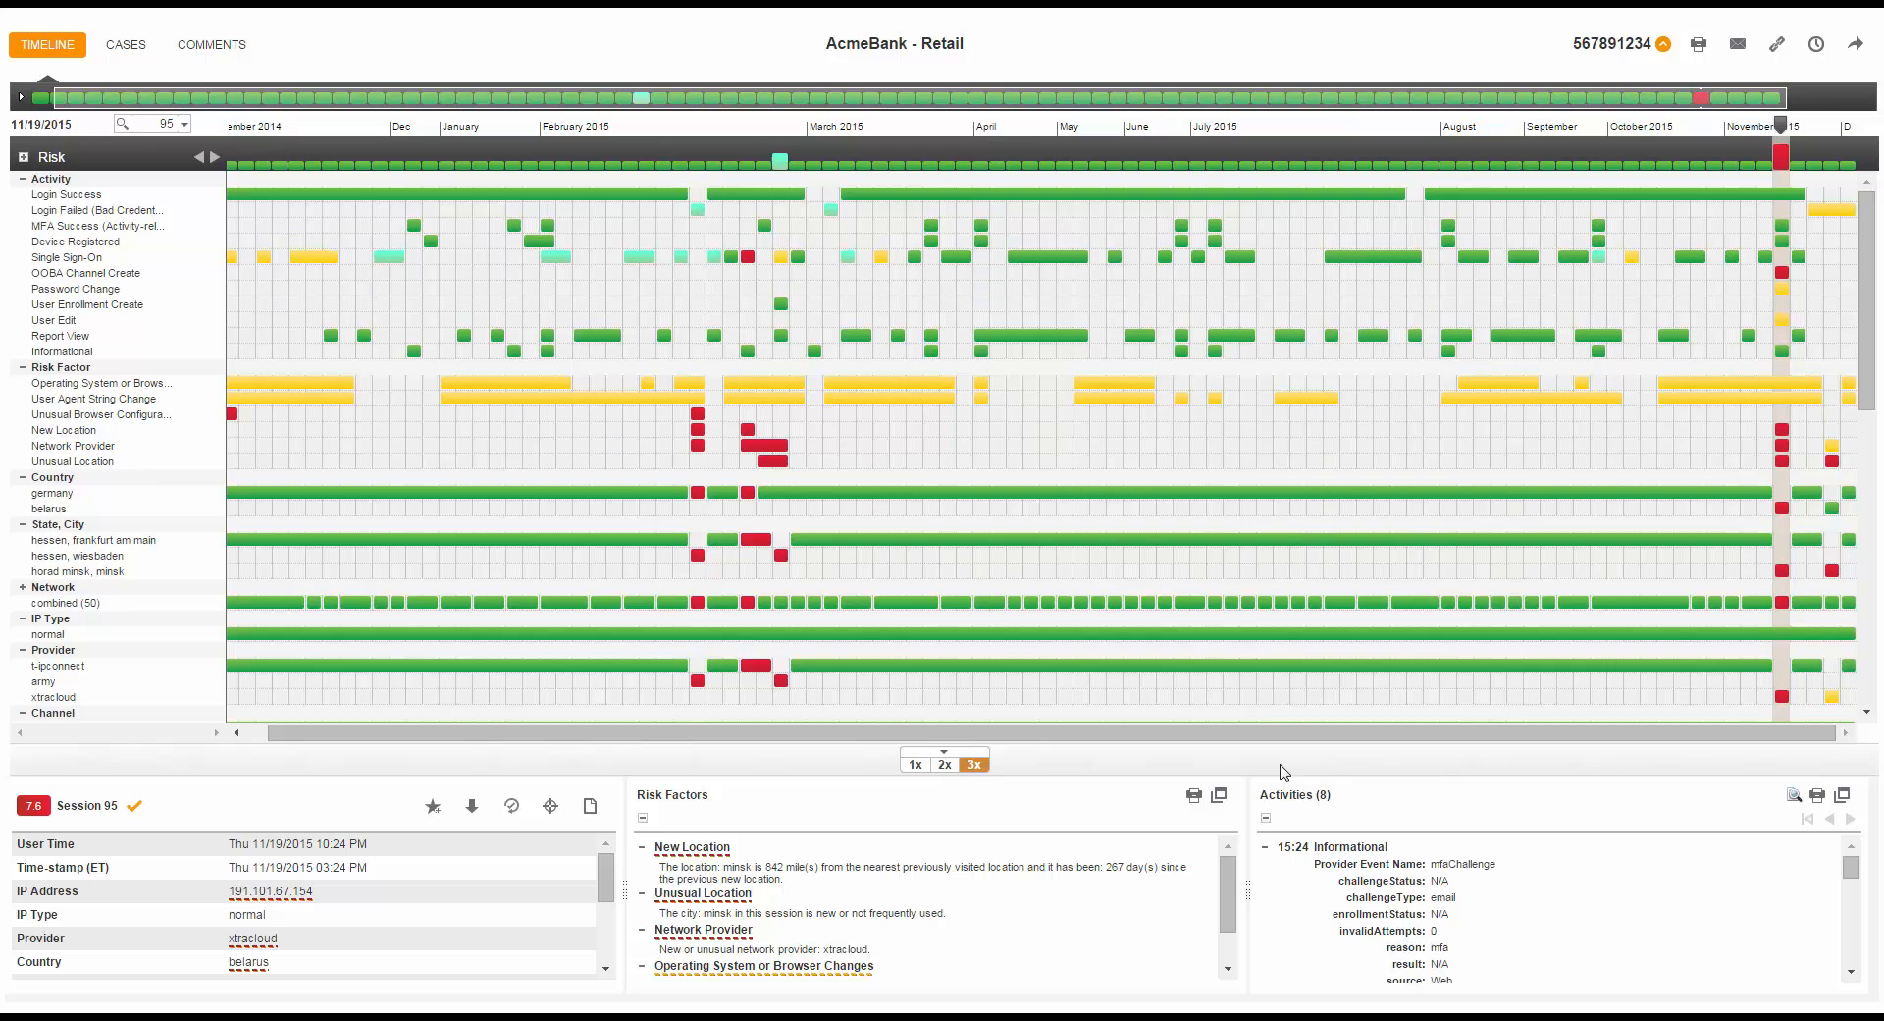
left_click(1217, 795)
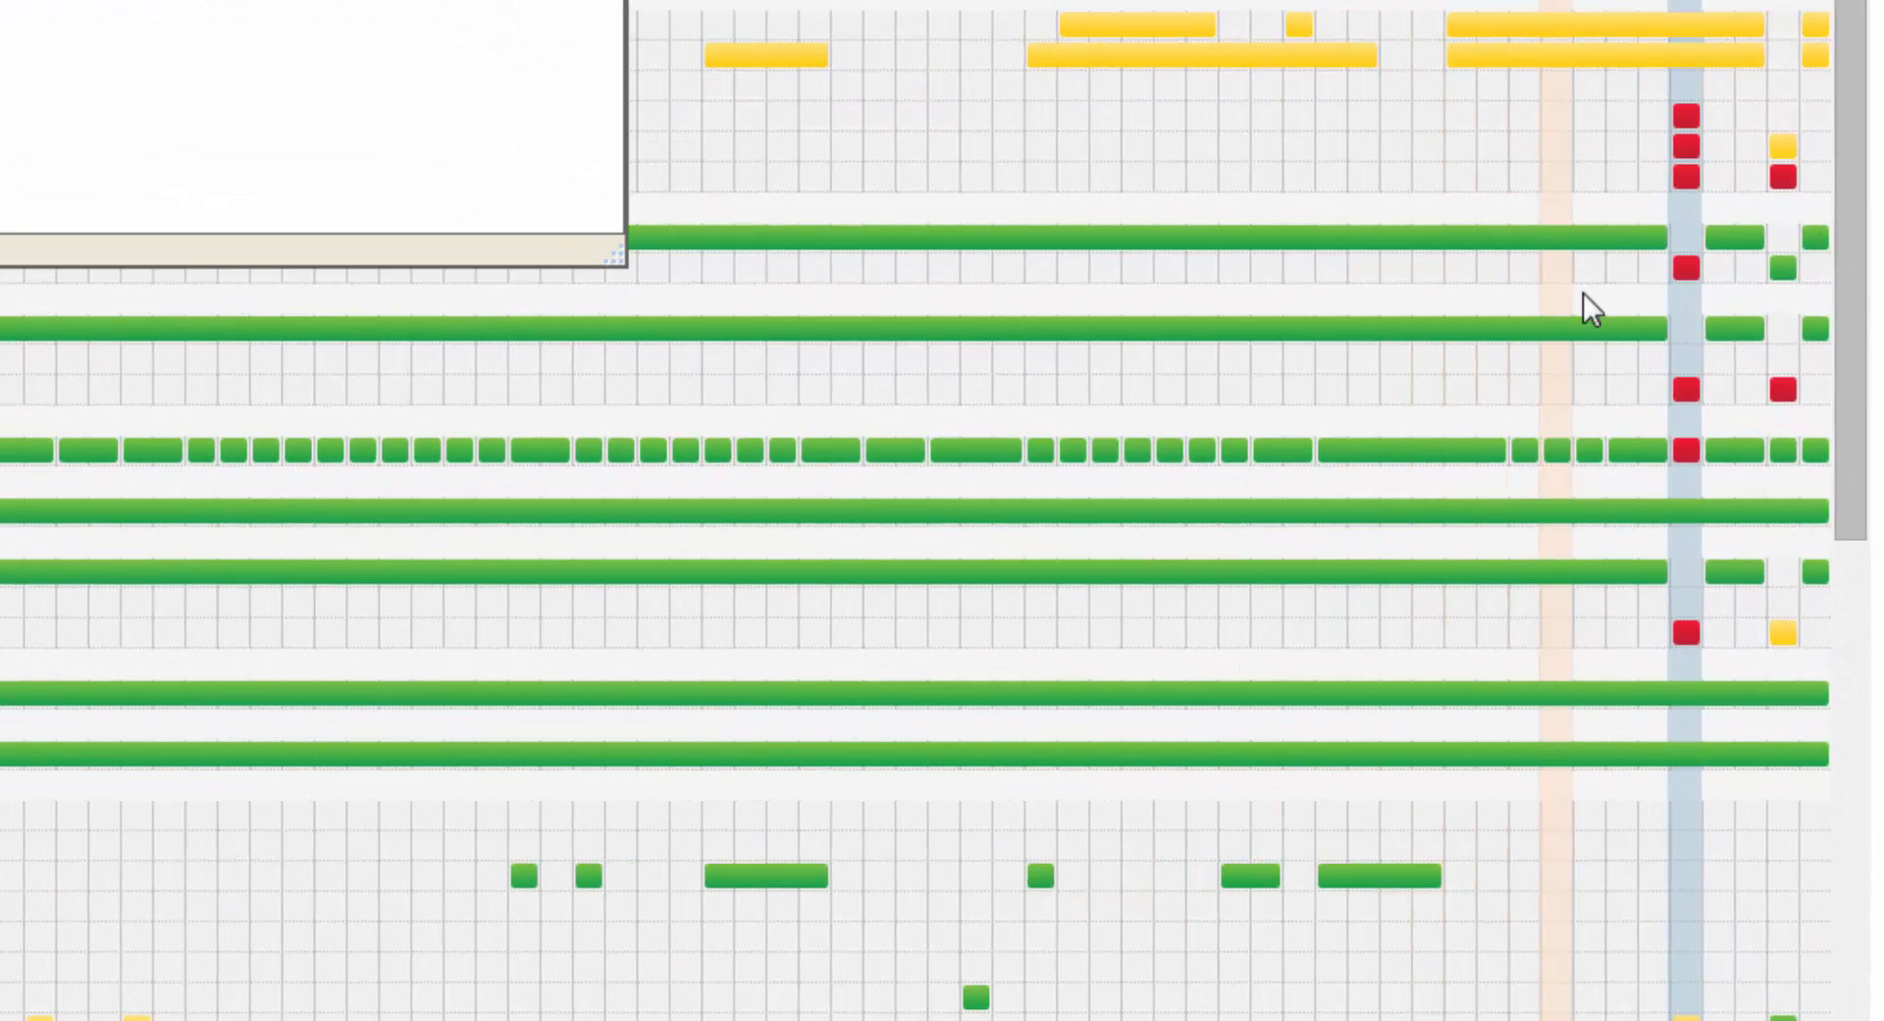
mouse_move(1684, 600)
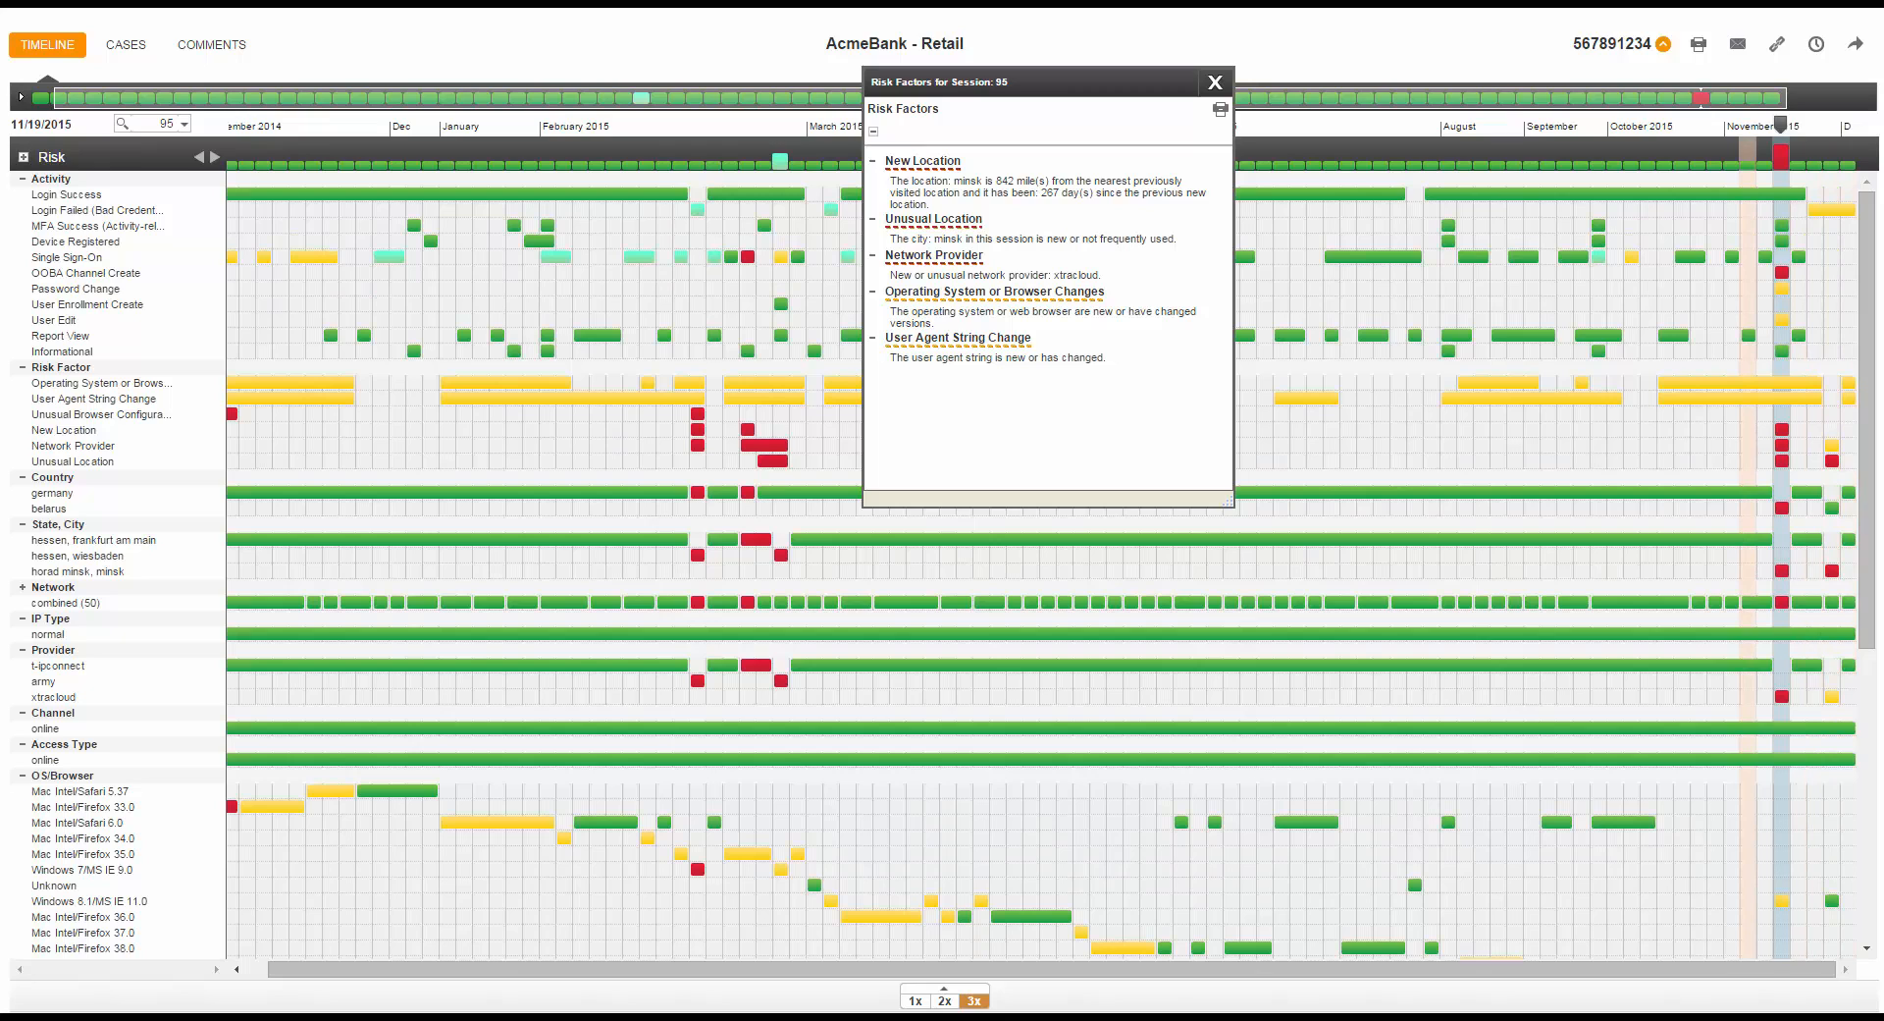
Open the Session Timeline: 95 popup, listing MFA and login events, beside Risk Factors
left_click(1845, 796)
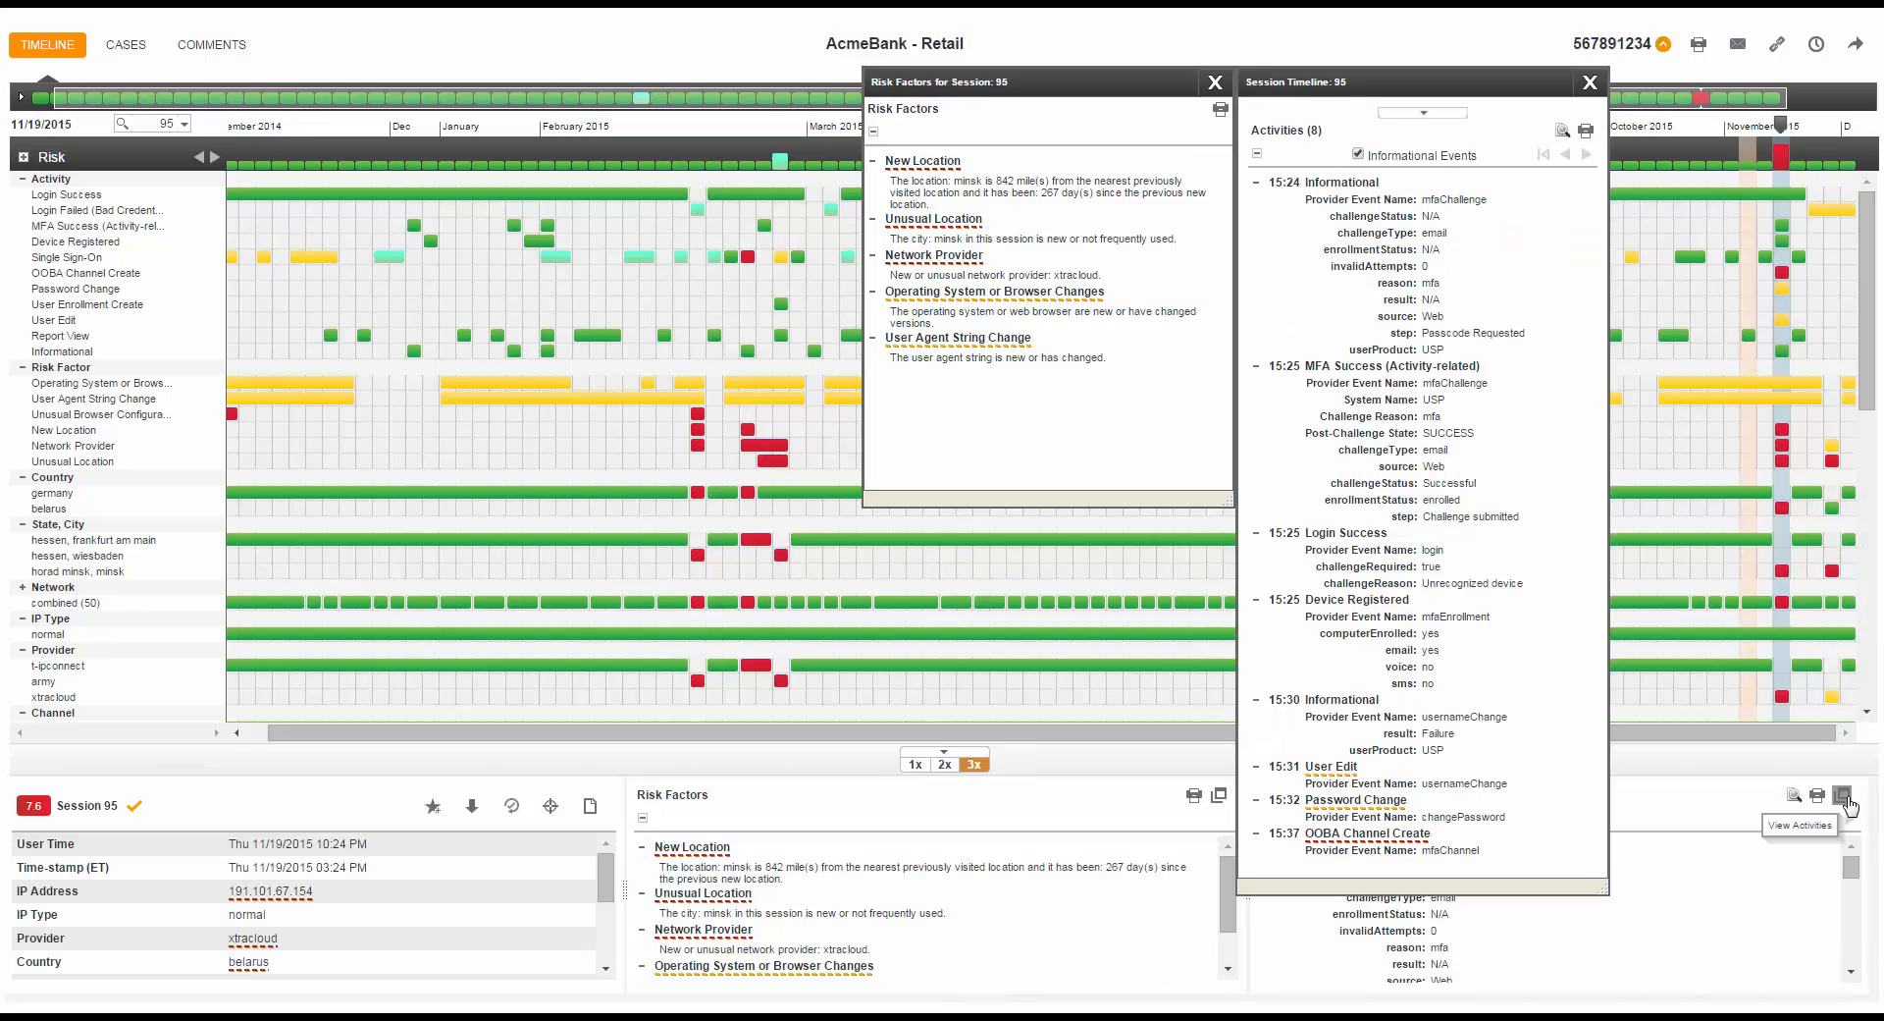